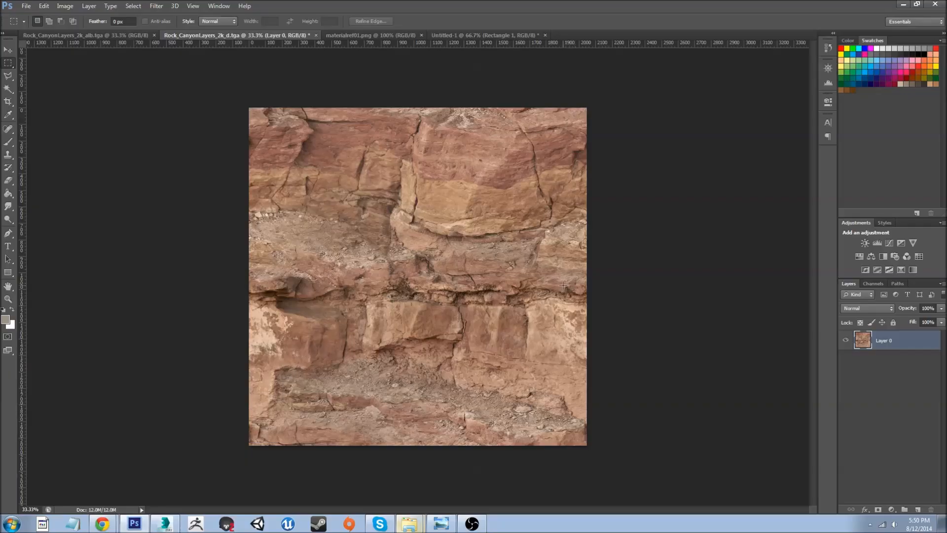
mouse_move(297, 192)
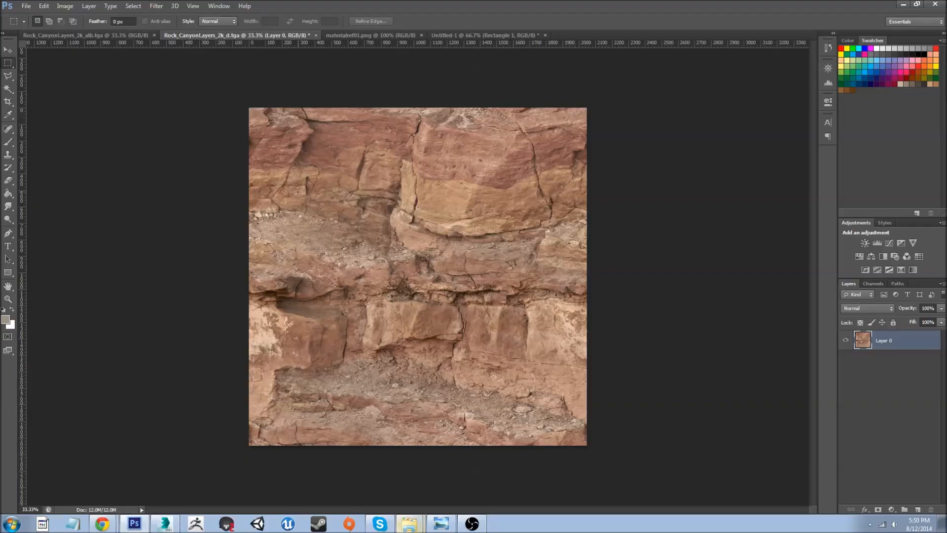
mouse_move(168, 92)
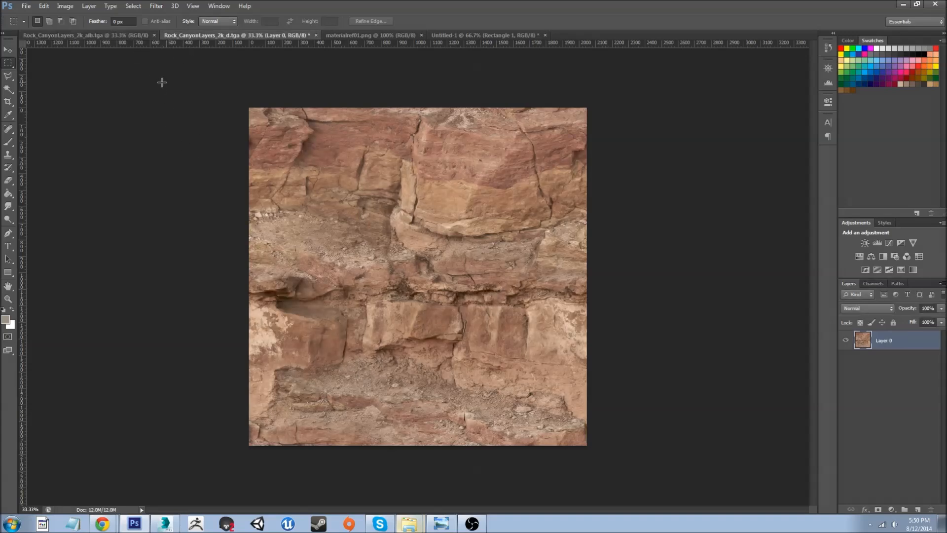
mouse_move(237, 78)
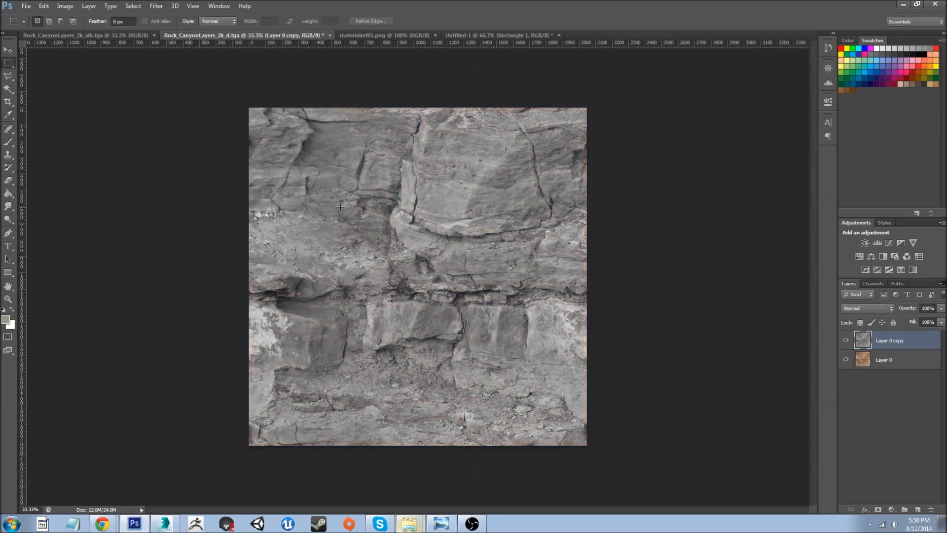
mouse_move(423, 365)
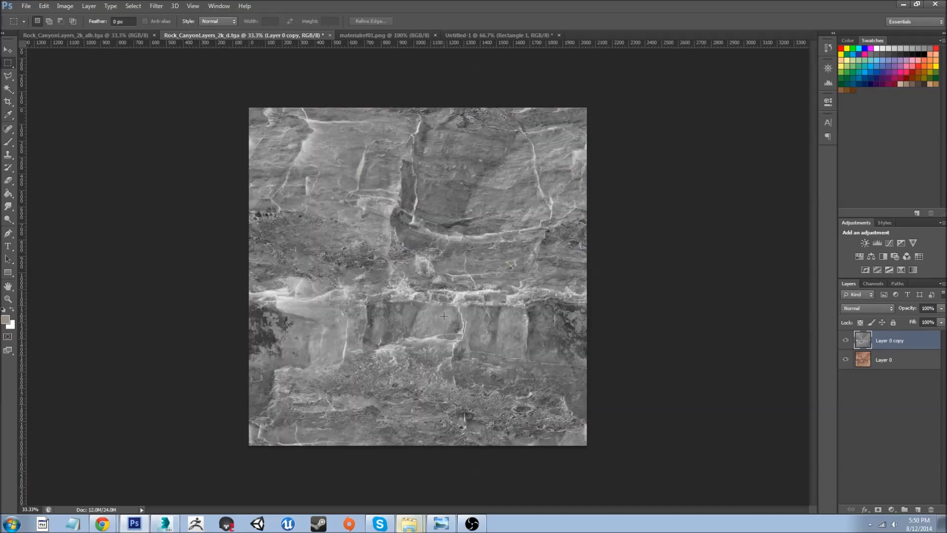
mouse_move(270, 294)
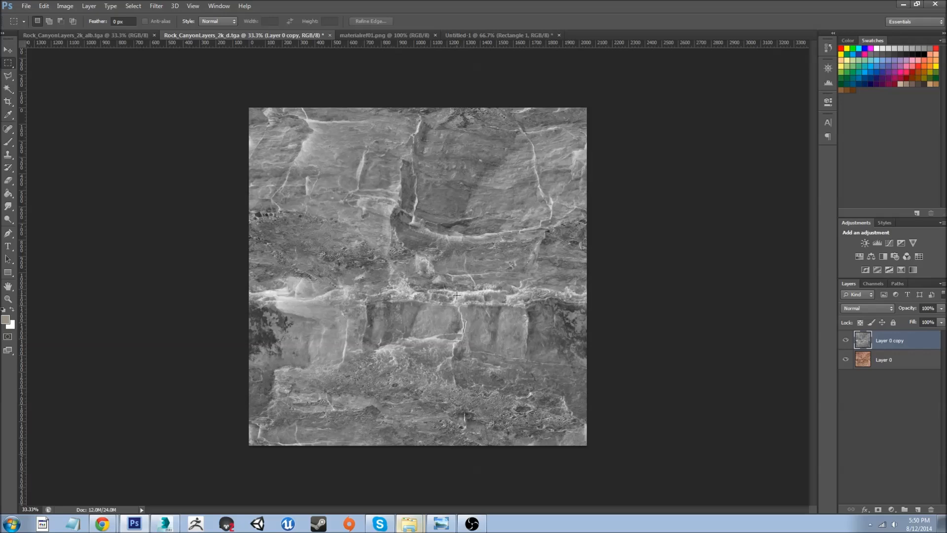
mouse_move(488, 302)
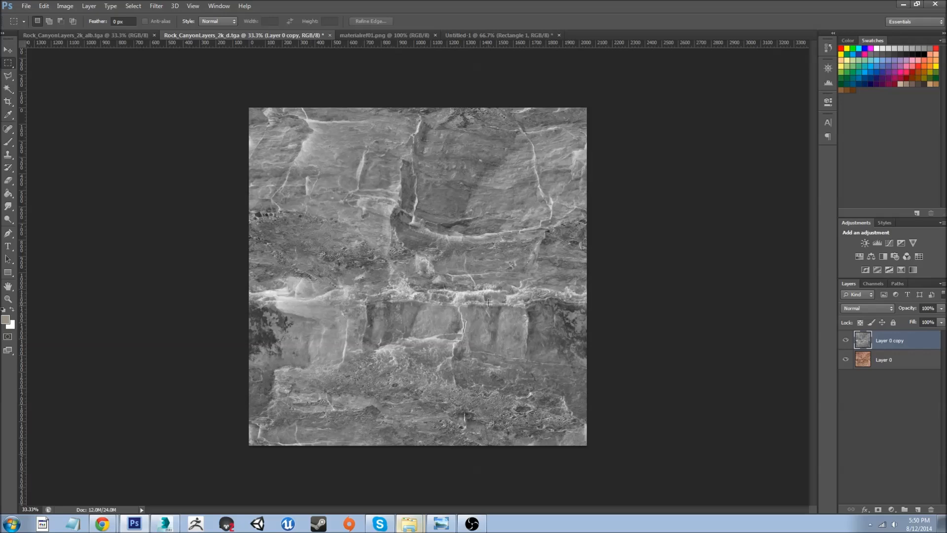
mouse_move(286, 302)
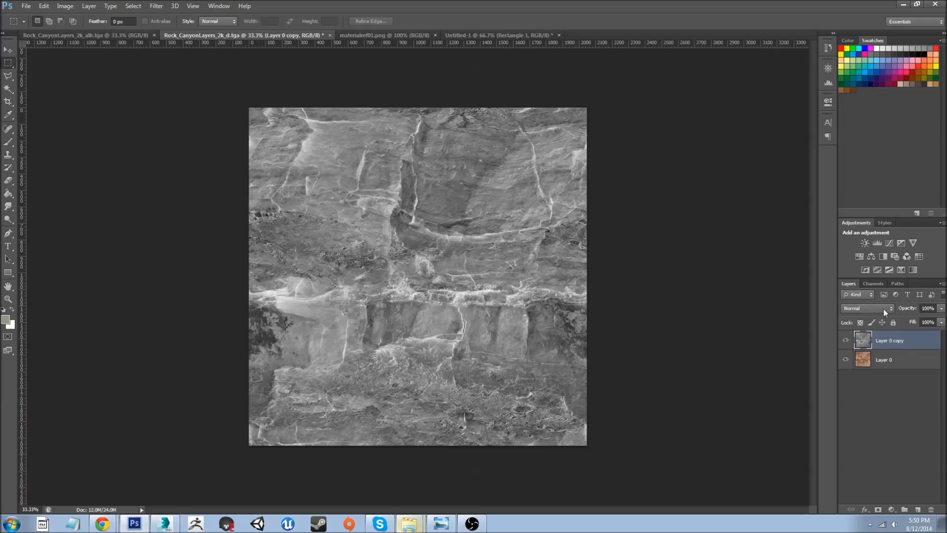
Step: Set Layer 0 copy's blend mode from Normal to Soft Light
left_click(869, 308)
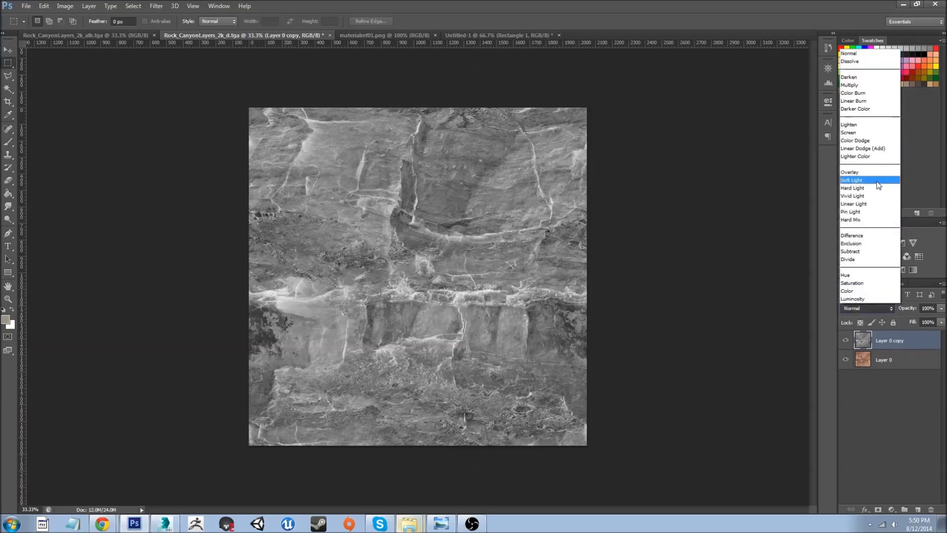
left_click(852, 180)
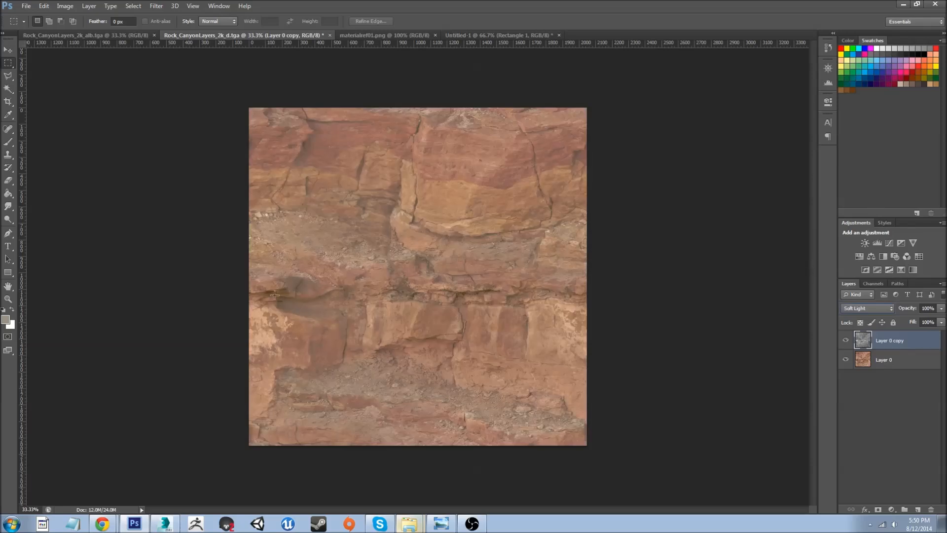
mouse_move(318, 257)
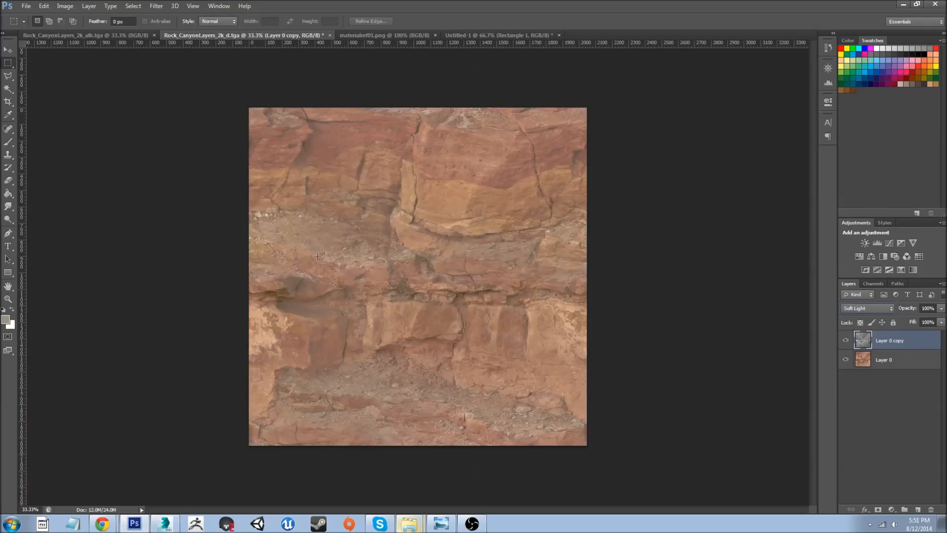
mouse_move(169, 161)
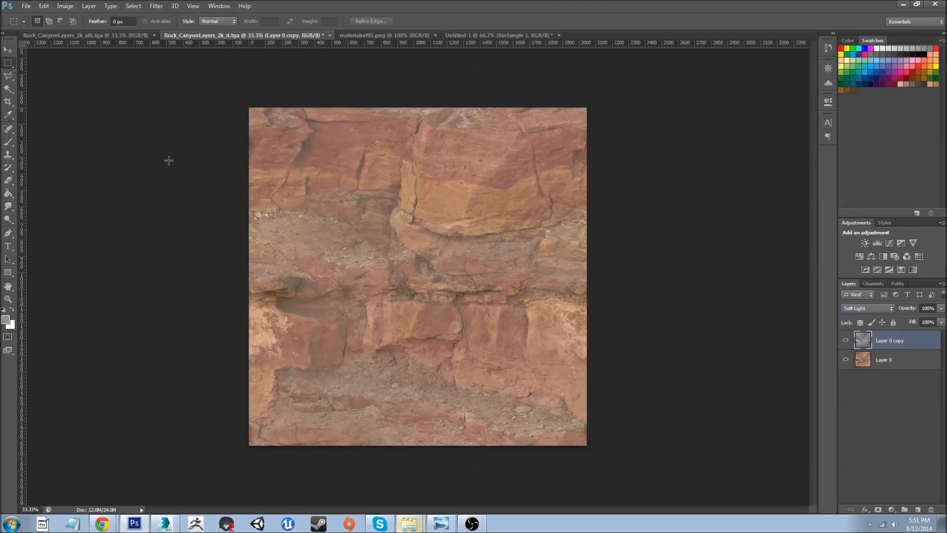
mouse_move(631, 258)
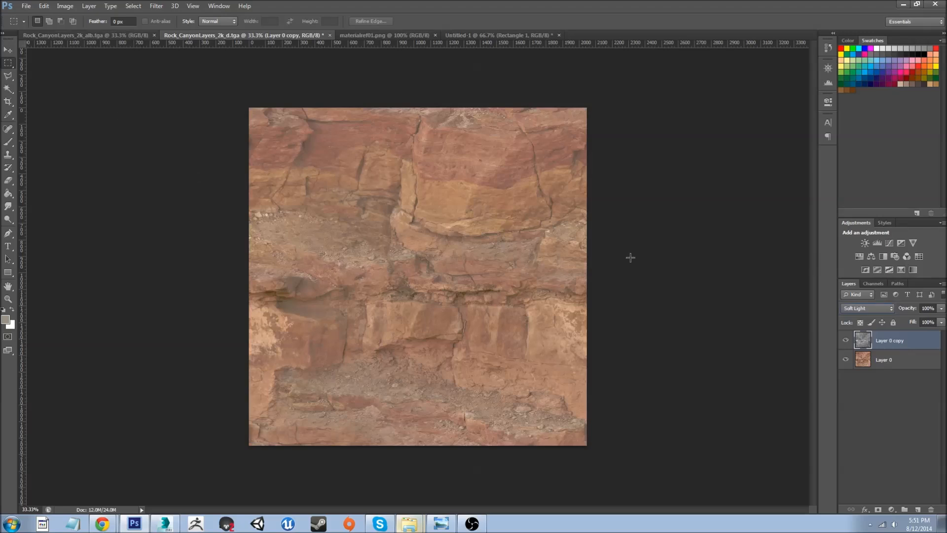
mouse_move(599, 225)
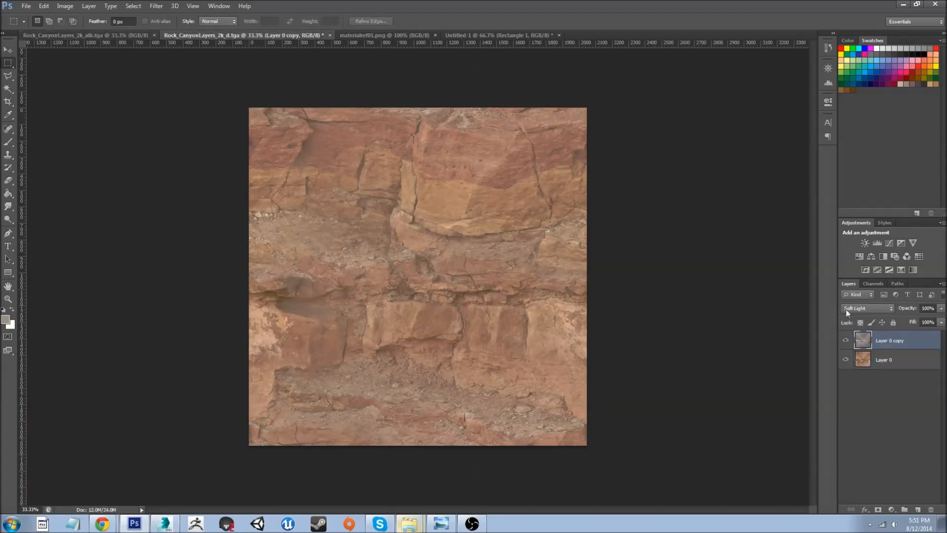
Step: Select Layer 0 and lower its saturation slightly with Hue/Saturation
left_click(884, 359)
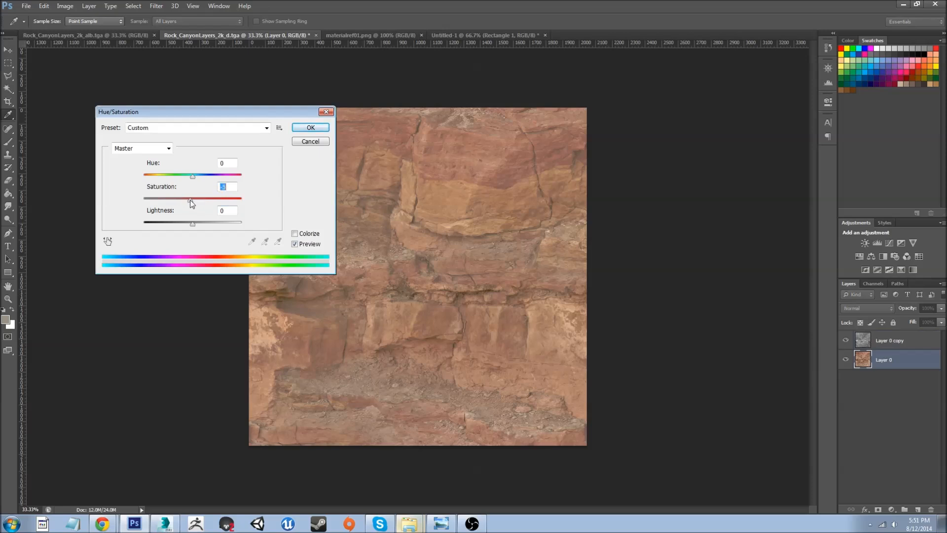
left_click(311, 127)
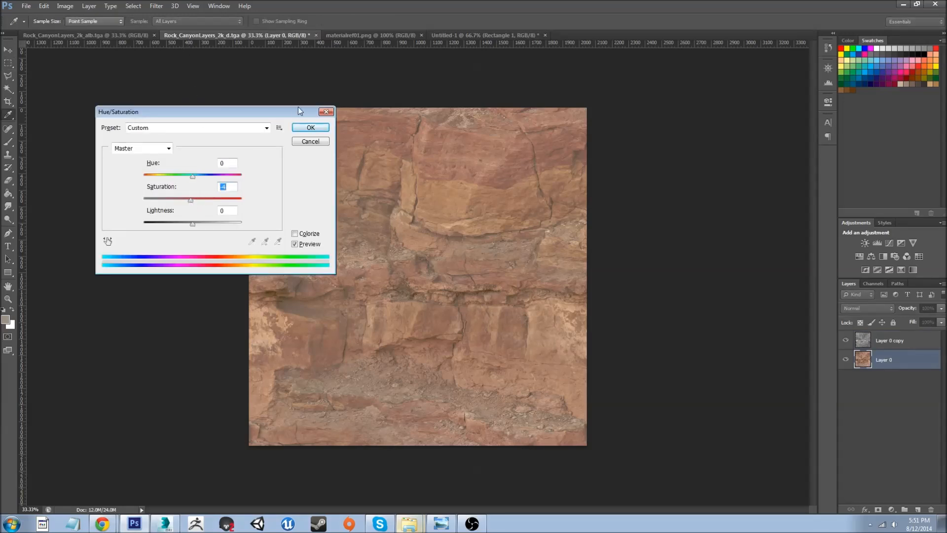
left_click(310, 128)
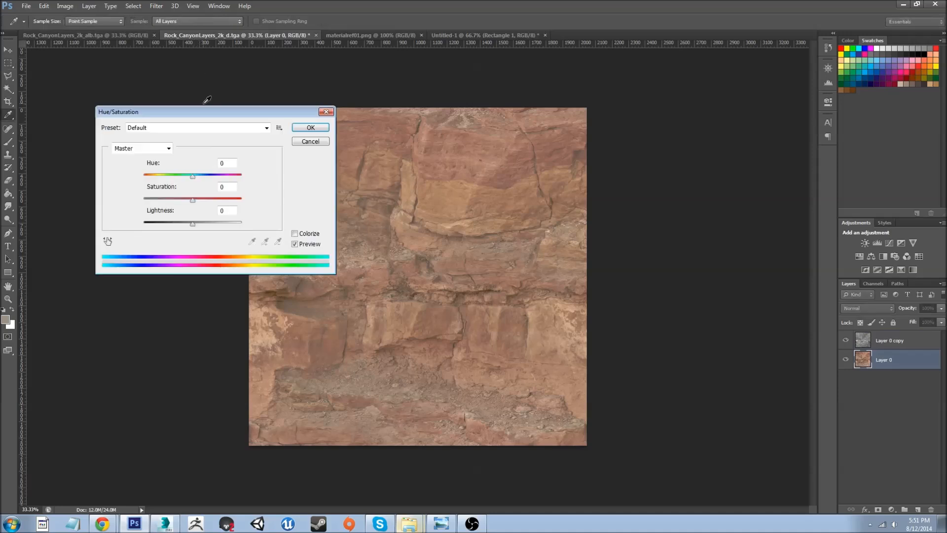
left_click_drag(192, 198, 186, 198)
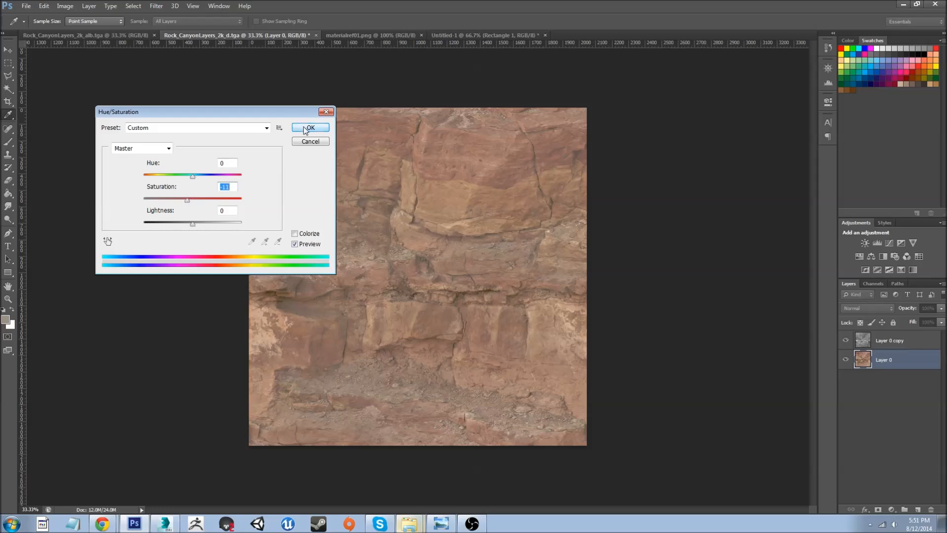
left_click(310, 127)
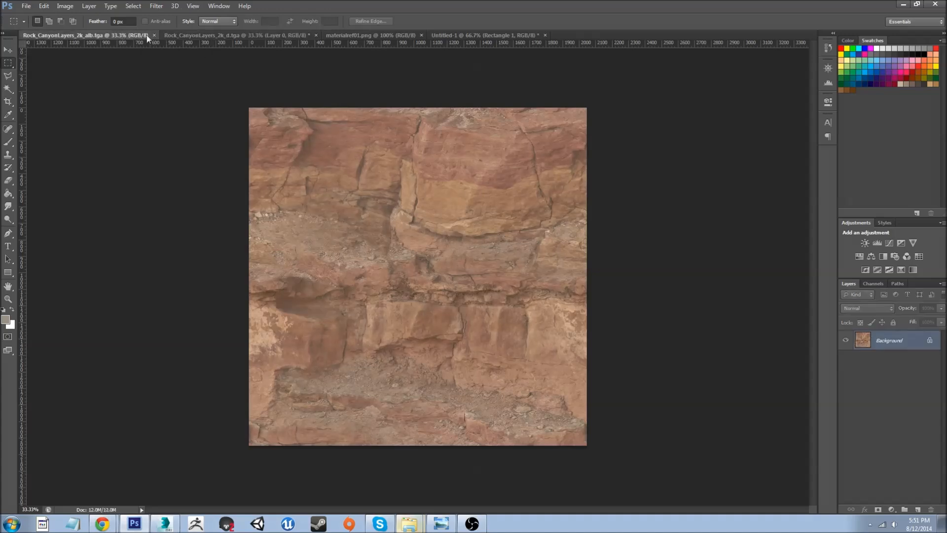
Step: Go back to the diffuse tab, then show the materialref01.png values chart
left_click(236, 35)
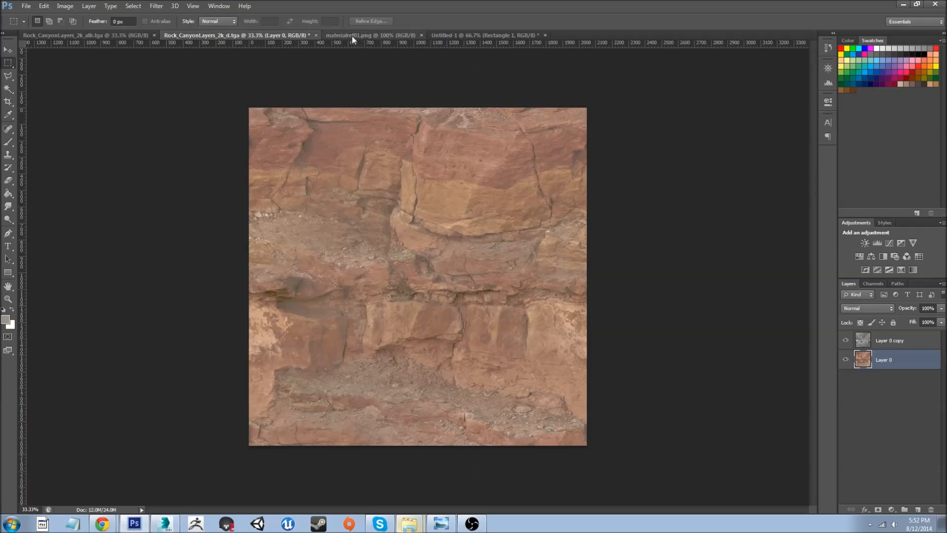
left_click(371, 34)
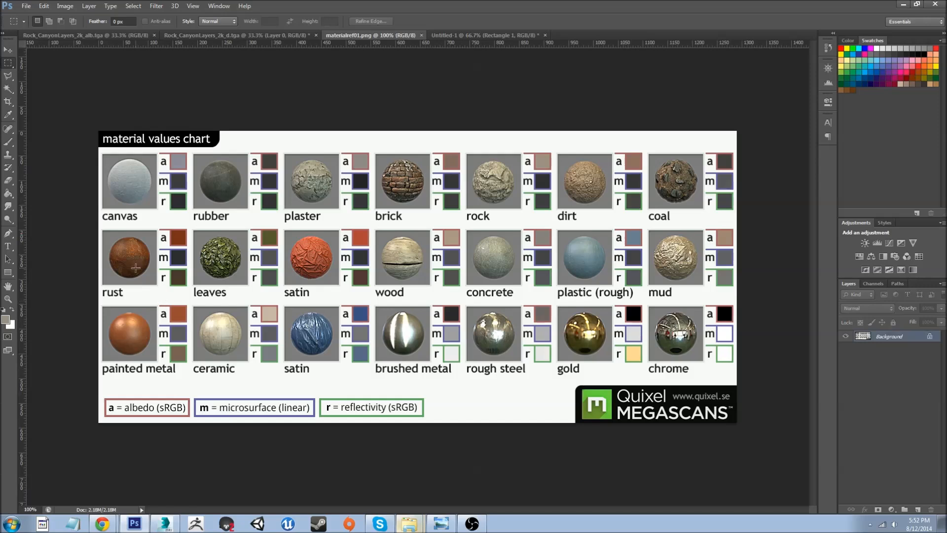
mouse_move(86, 99)
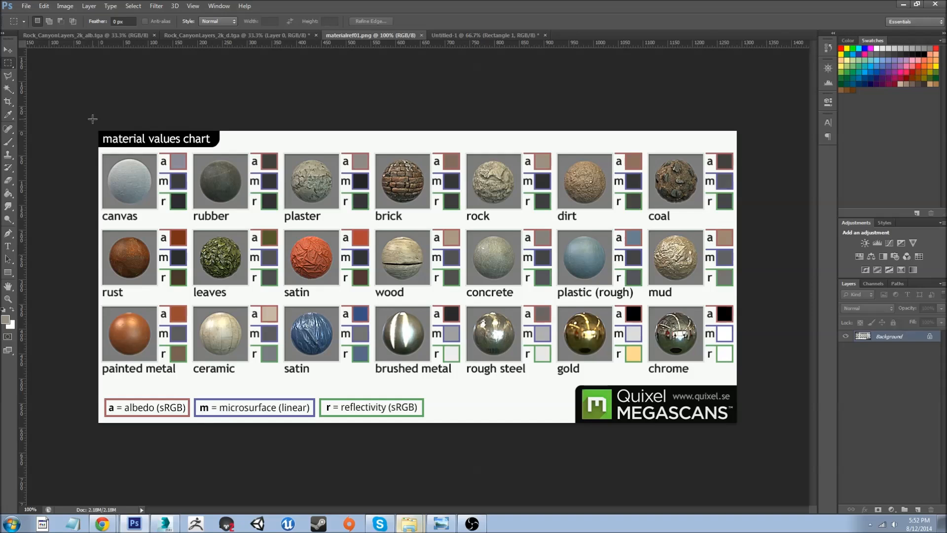
mouse_move(94, 125)
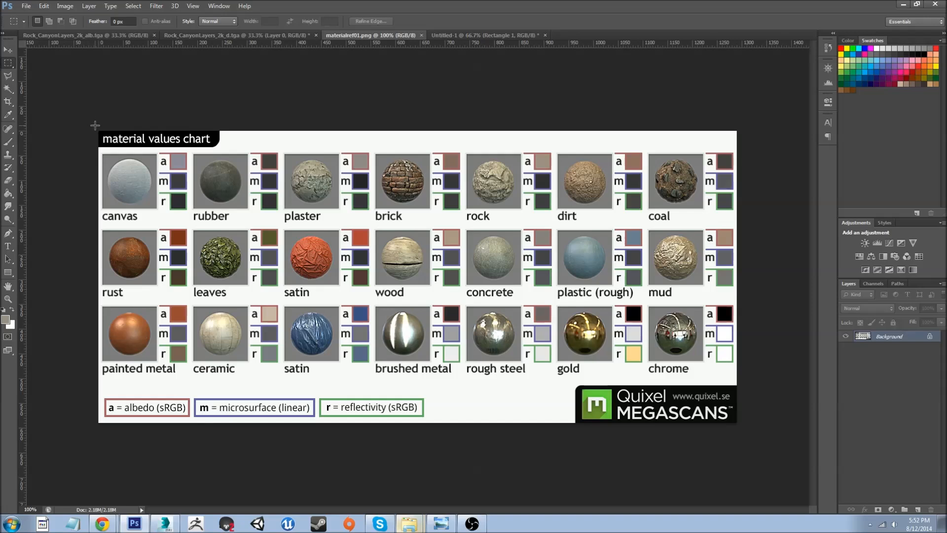
mouse_move(91, 129)
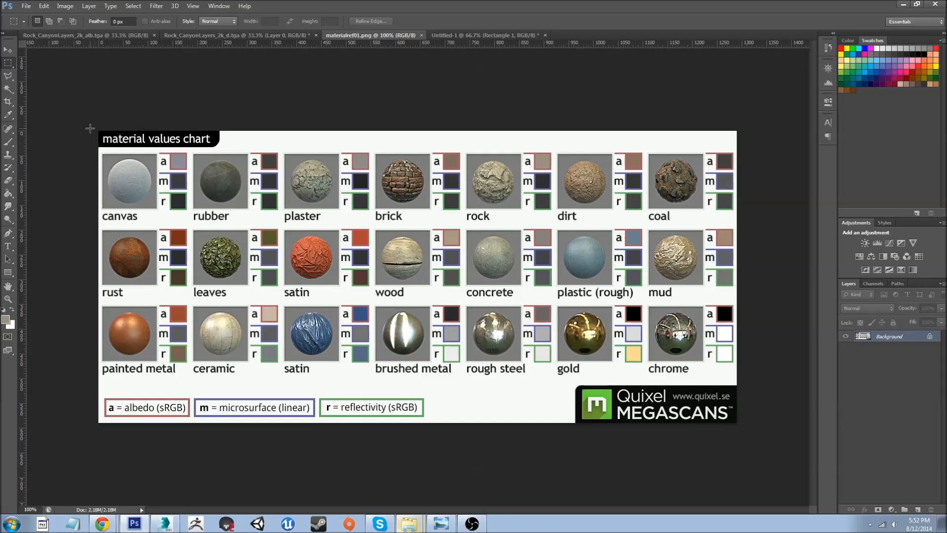
mouse_move(515, 253)
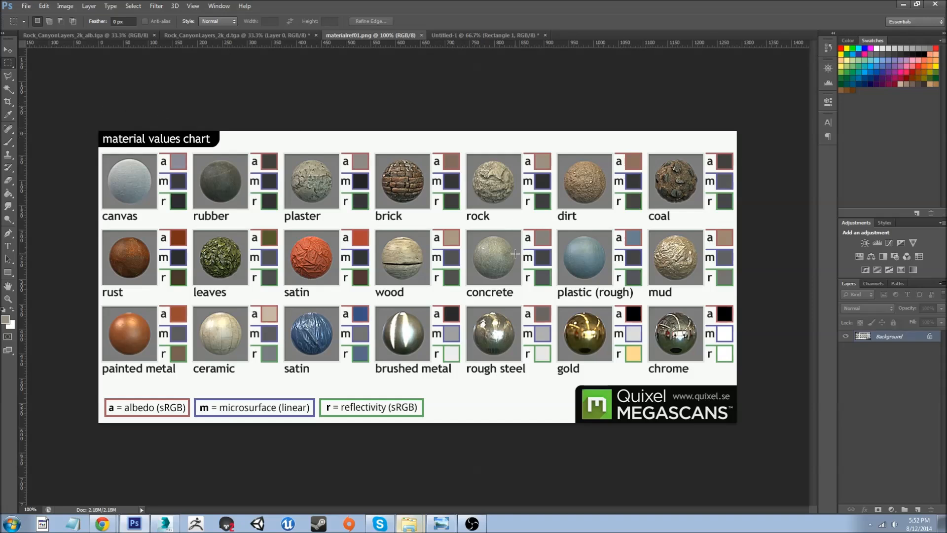
mouse_move(29, 103)
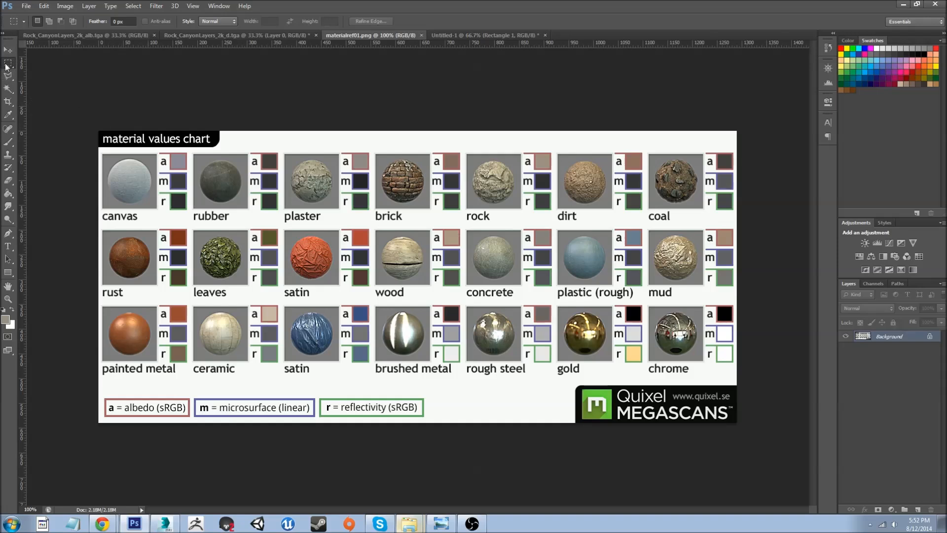
mouse_move(26, 160)
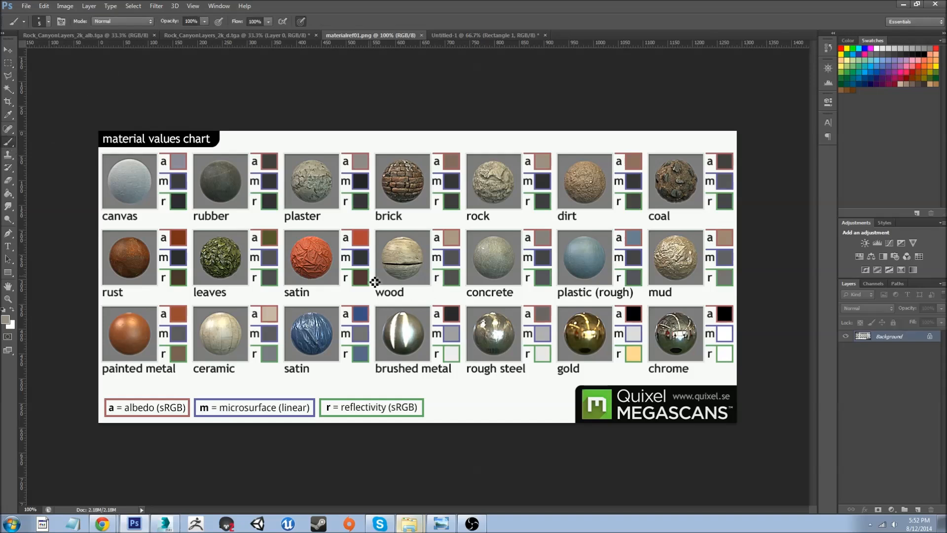
mouse_move(27, 141)
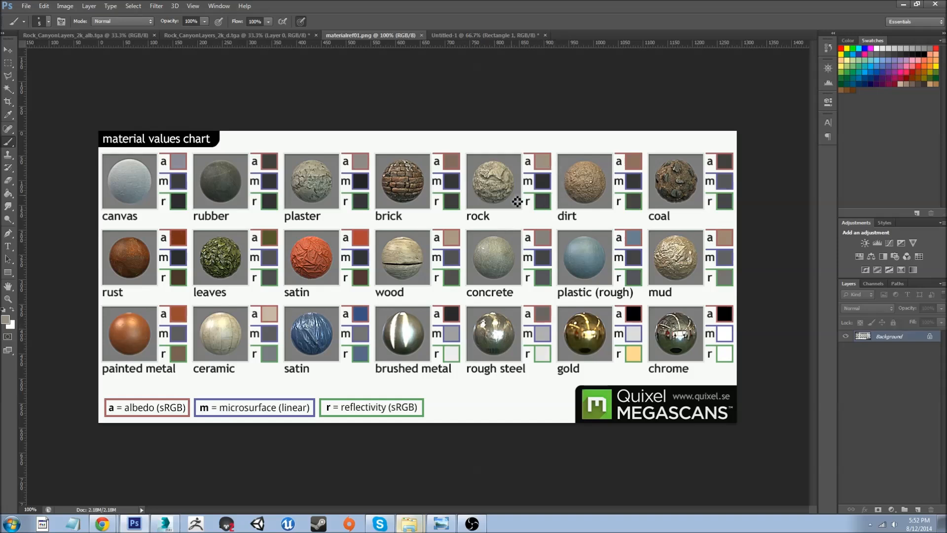
mouse_move(543, 171)
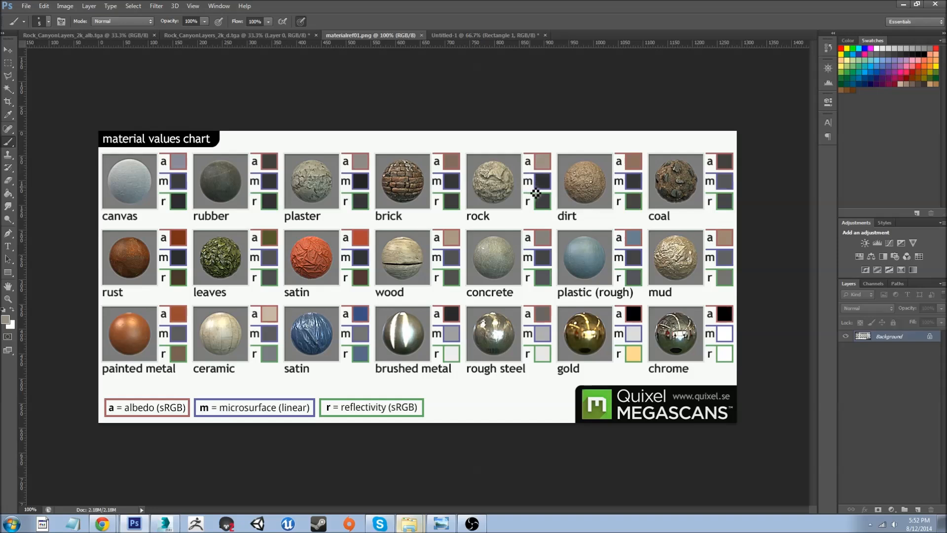
mouse_move(527, 208)
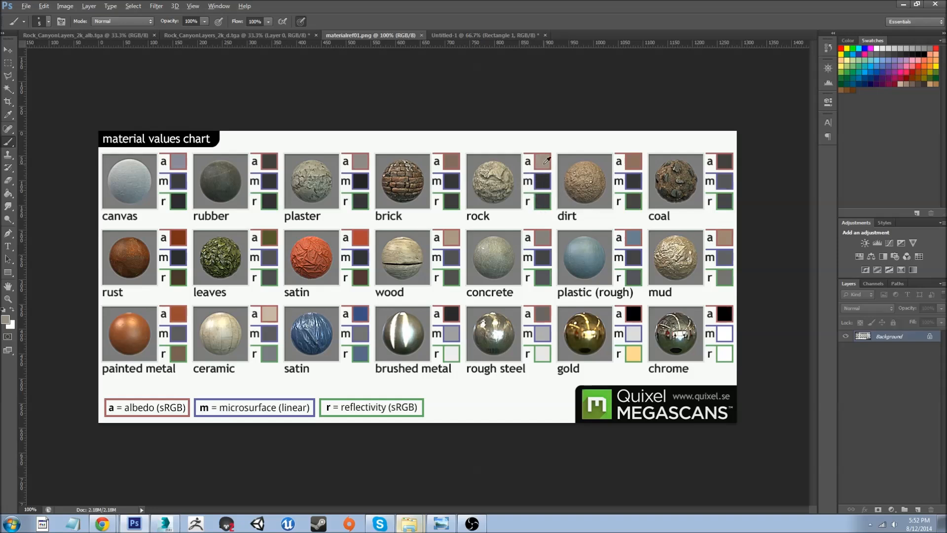
Step: Sample the rock 'a' albedo swatch colour from the chart with the Eyedropper
left_click(484, 35)
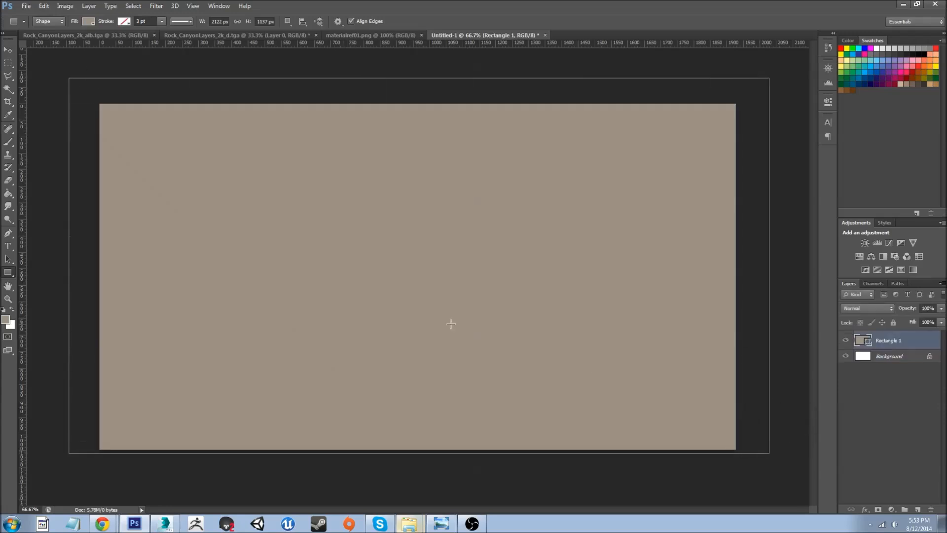
mouse_move(247, 189)
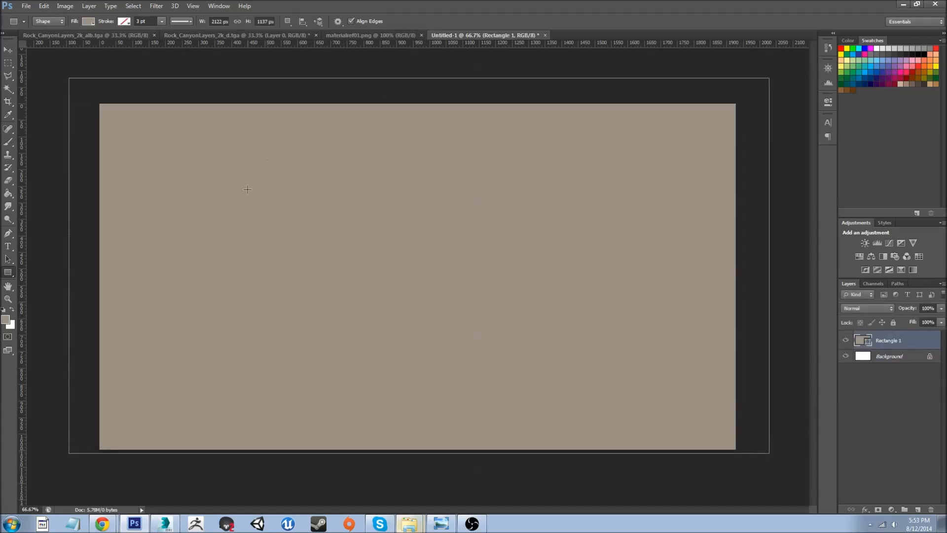
mouse_move(317, 153)
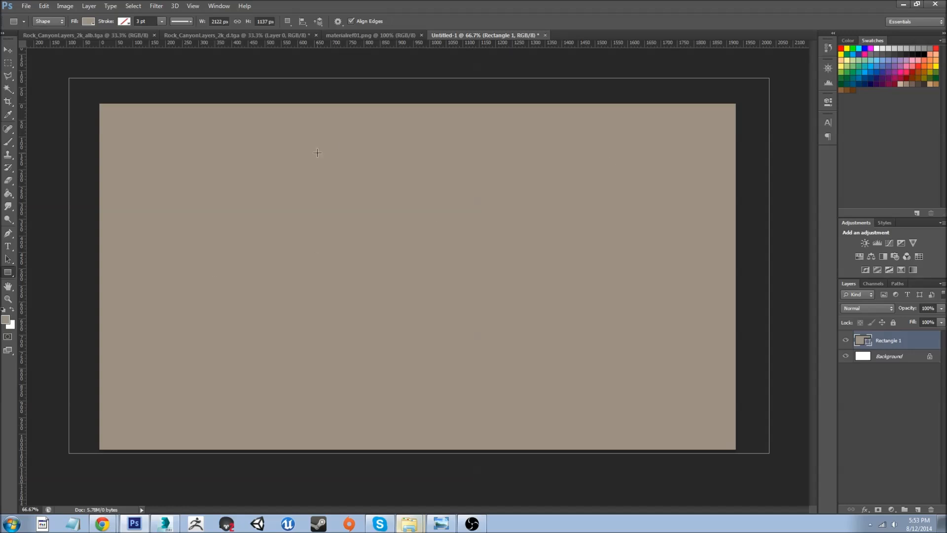
Step: Open the Histogram panel and set its channel to Luminosity
left_click(219, 5)
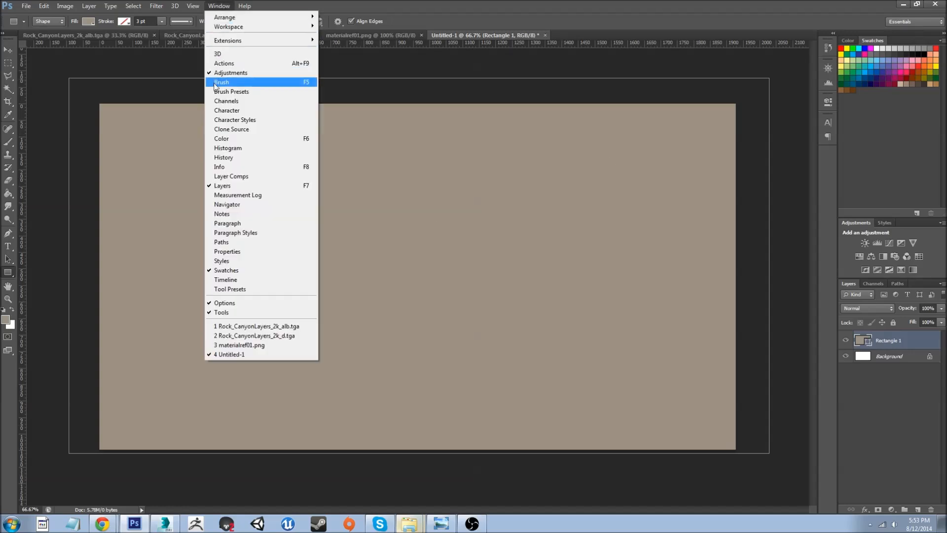
mouse_move(228, 148)
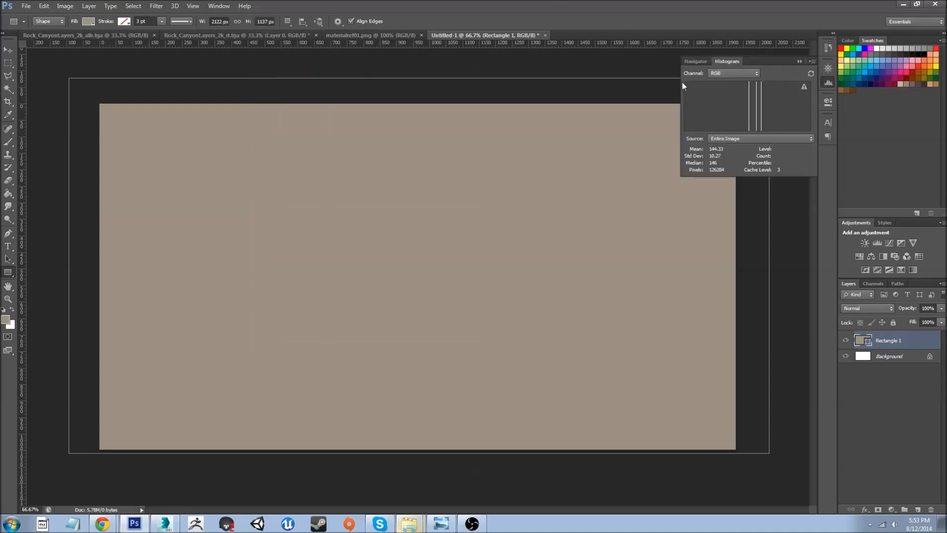
mouse_move(721, 84)
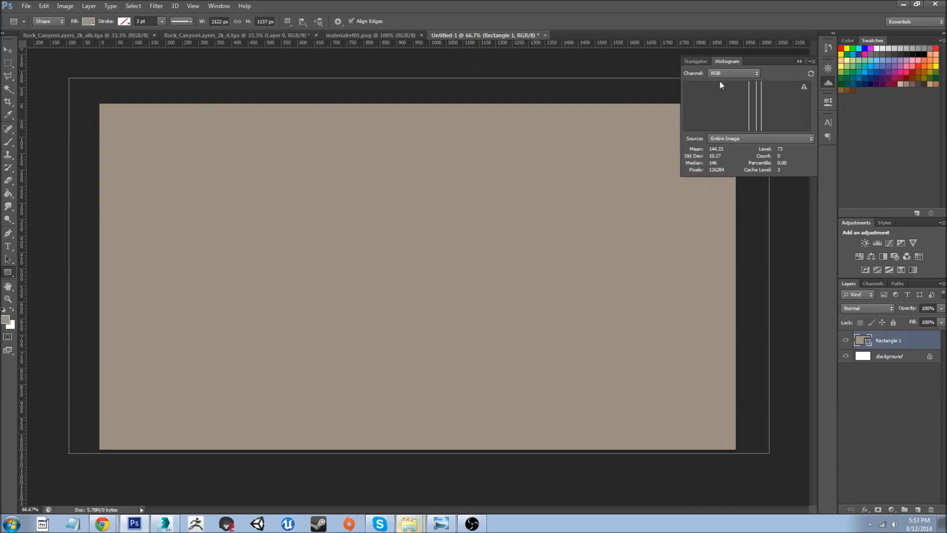
left_click(733, 73)
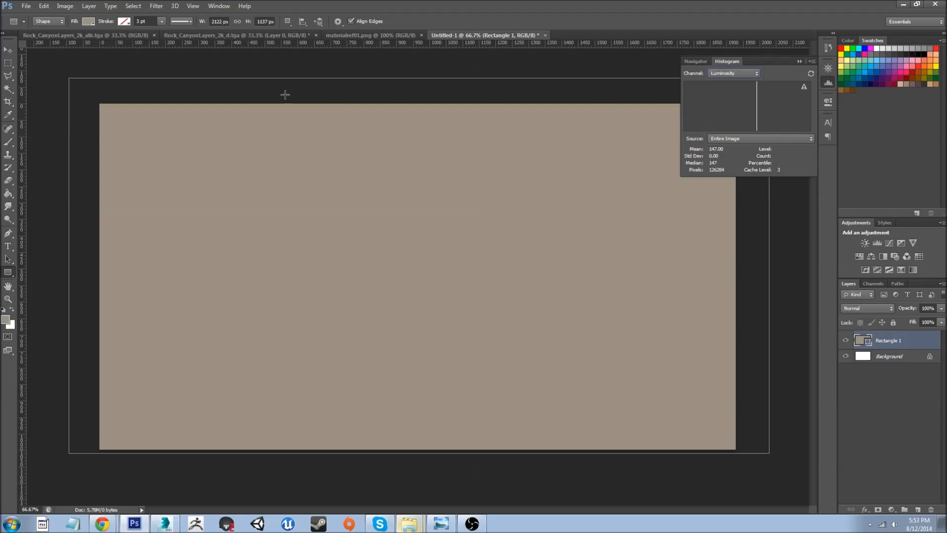
mouse_move(319, 196)
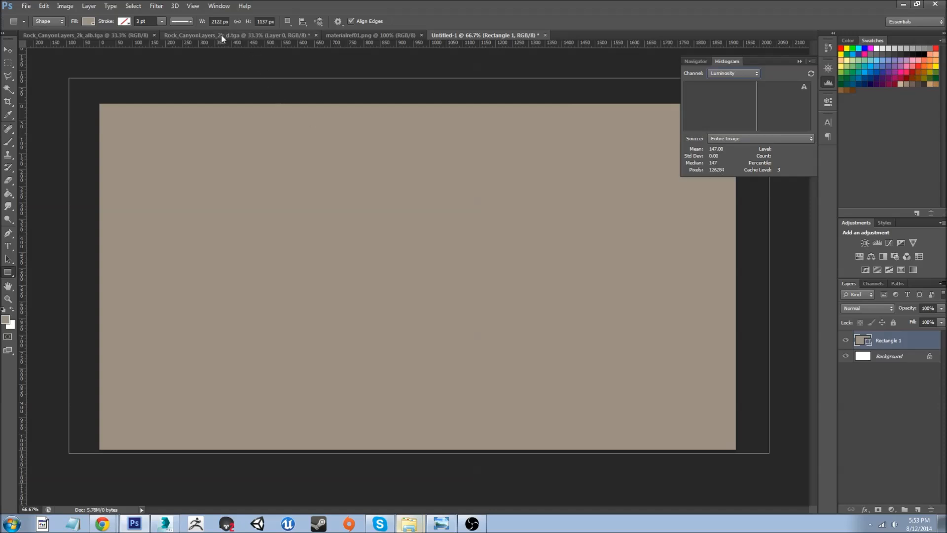
mouse_move(223, 36)
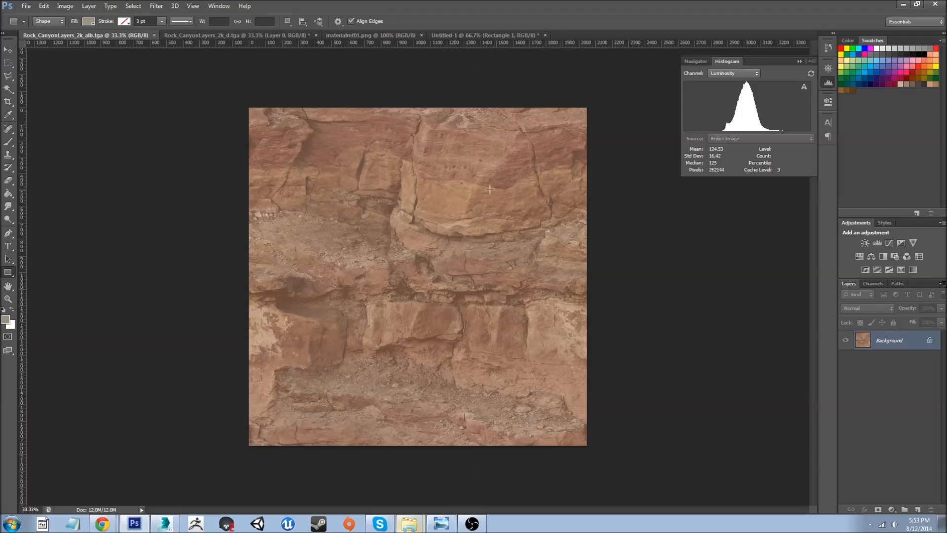
mouse_move(263, 132)
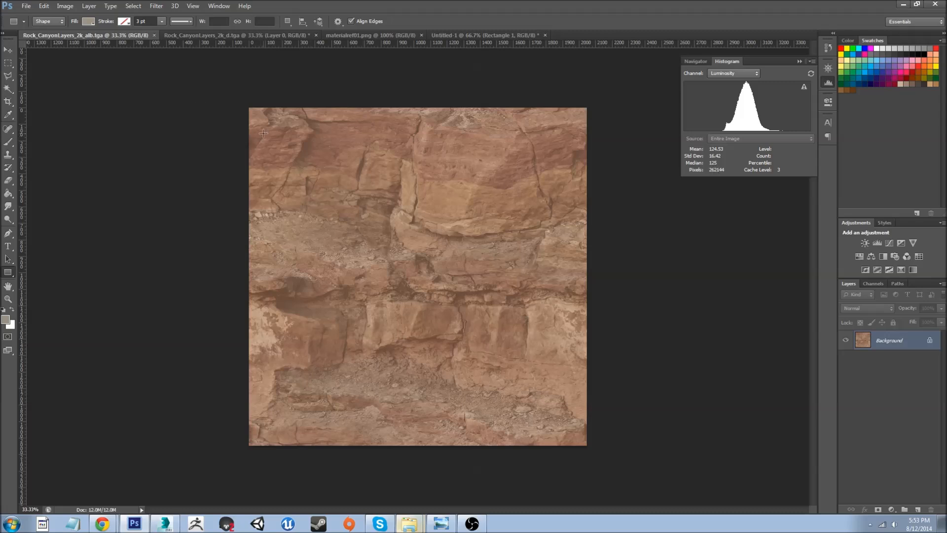
mouse_move(247, 35)
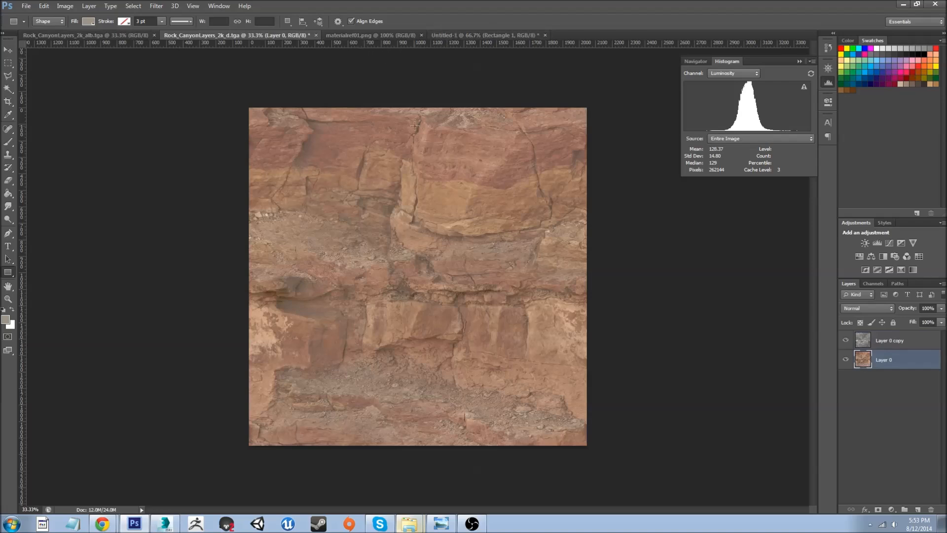
mouse_move(489, 232)
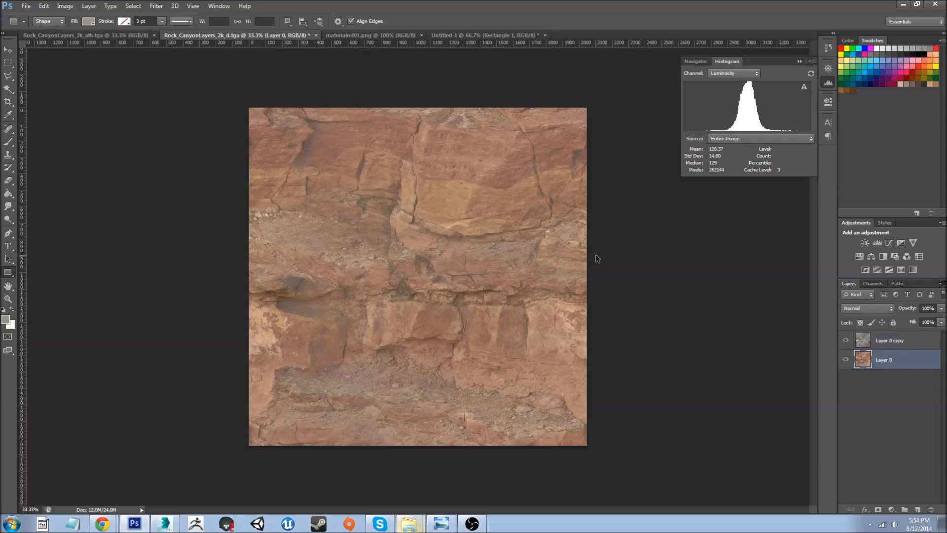
mouse_move(526, 269)
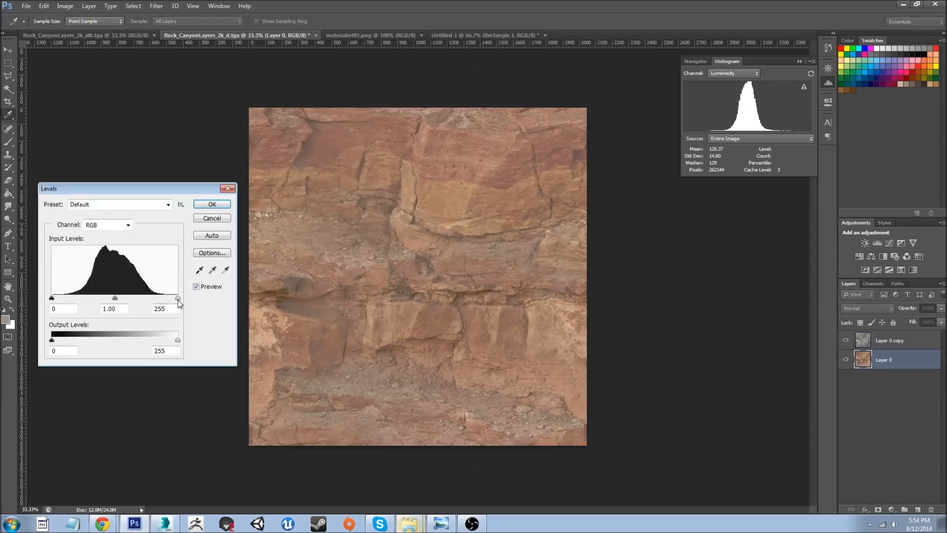
Step: Apply Levels with the white input slider at 242 to the diffuse rock texture
left_click_drag(178, 298, 173, 298)
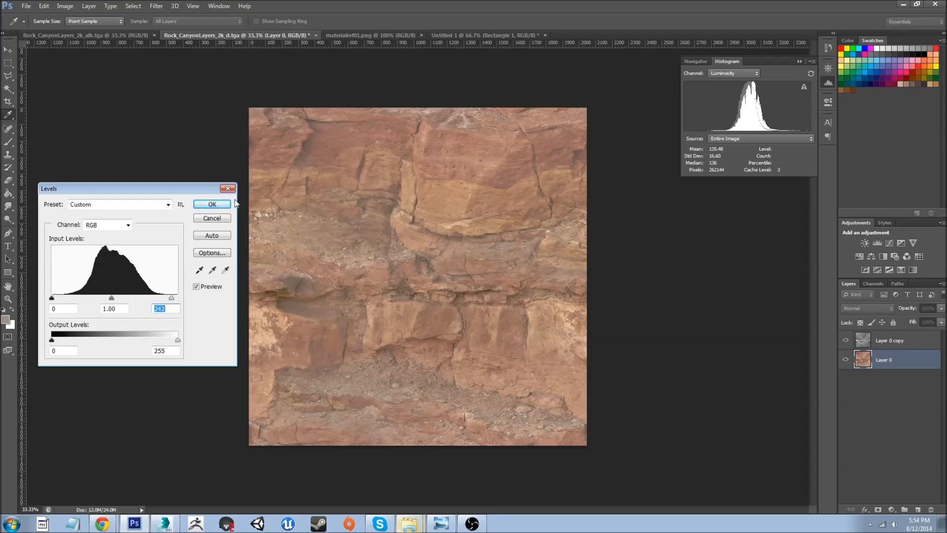
mouse_move(337, 157)
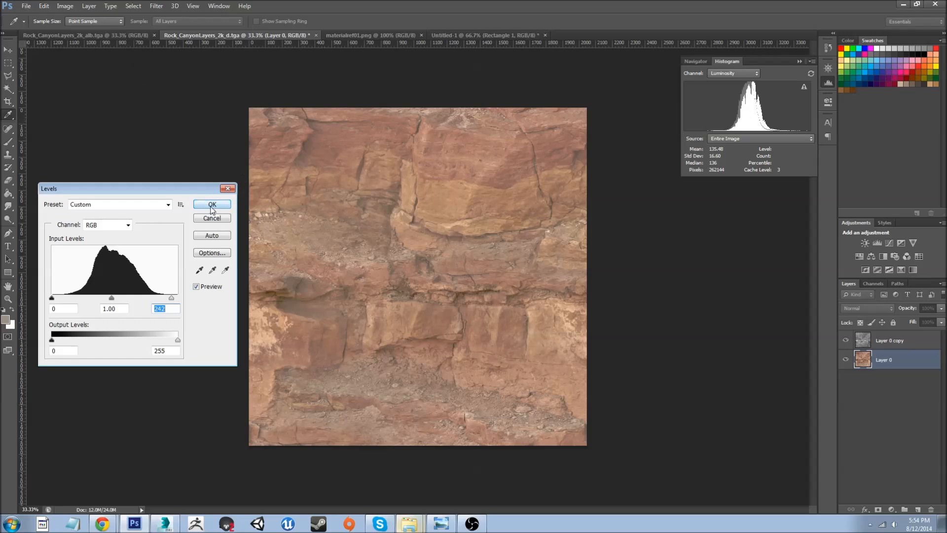
left_click(211, 204)
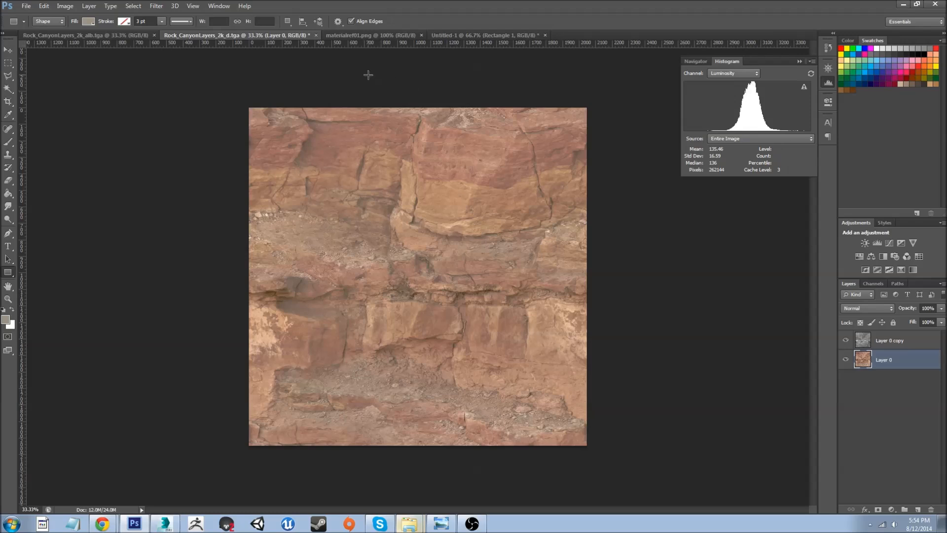
mouse_move(136, 47)
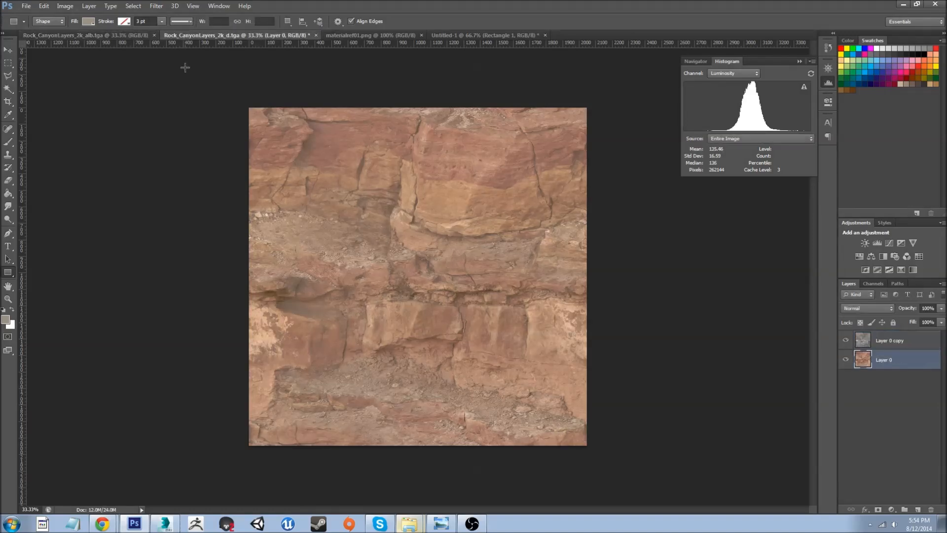
mouse_move(280, 126)
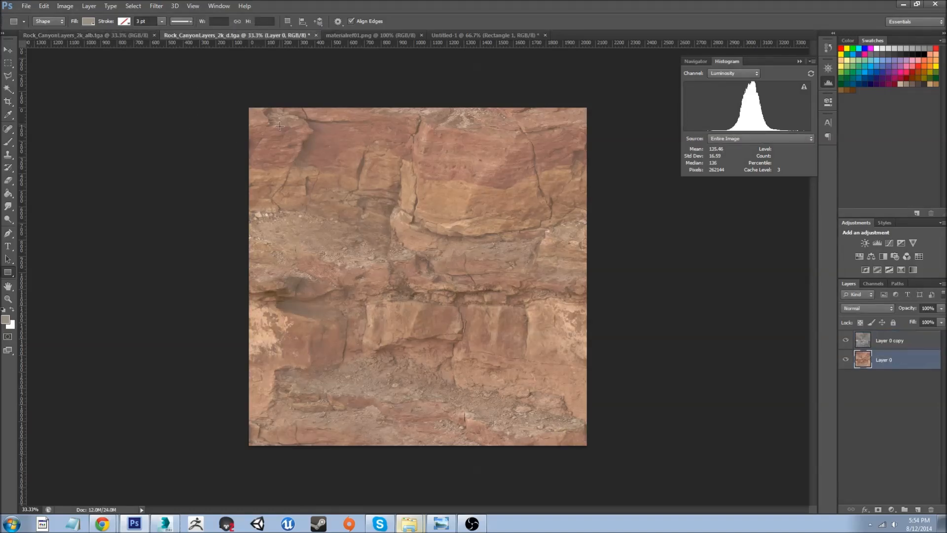
mouse_move(360, 192)
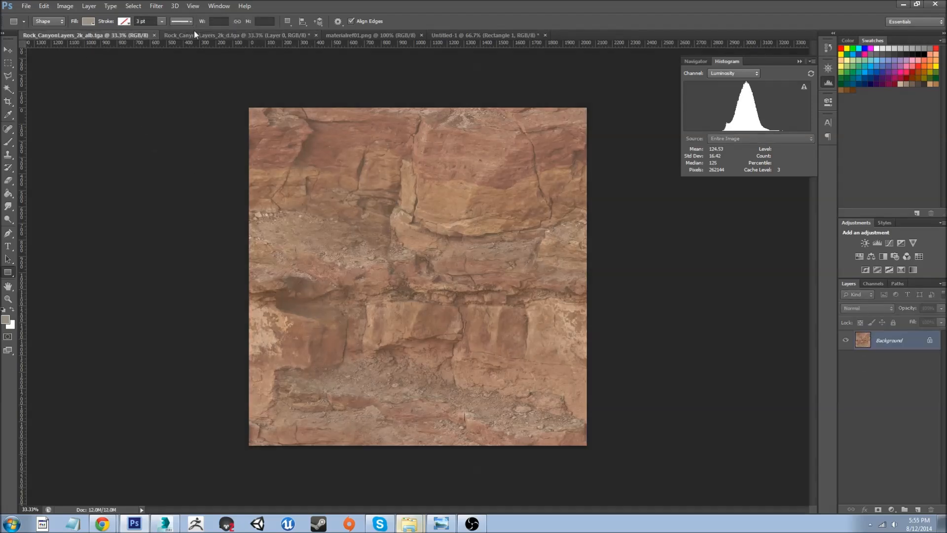
left_click(88, 36)
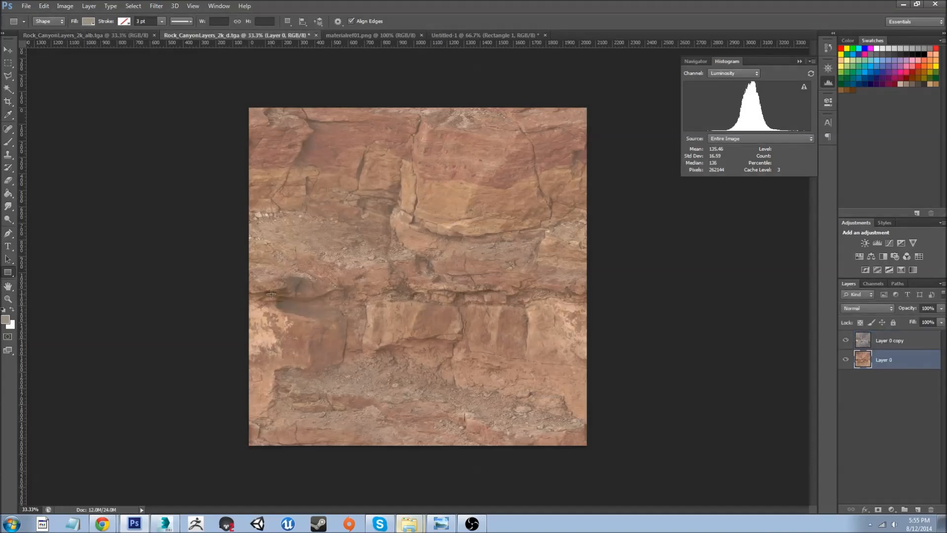
mouse_move(296, 293)
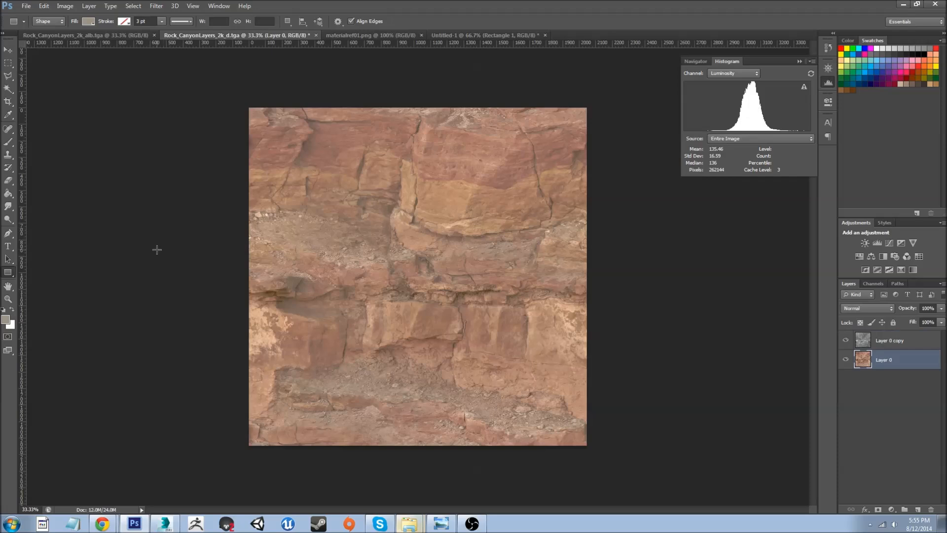
mouse_move(164, 252)
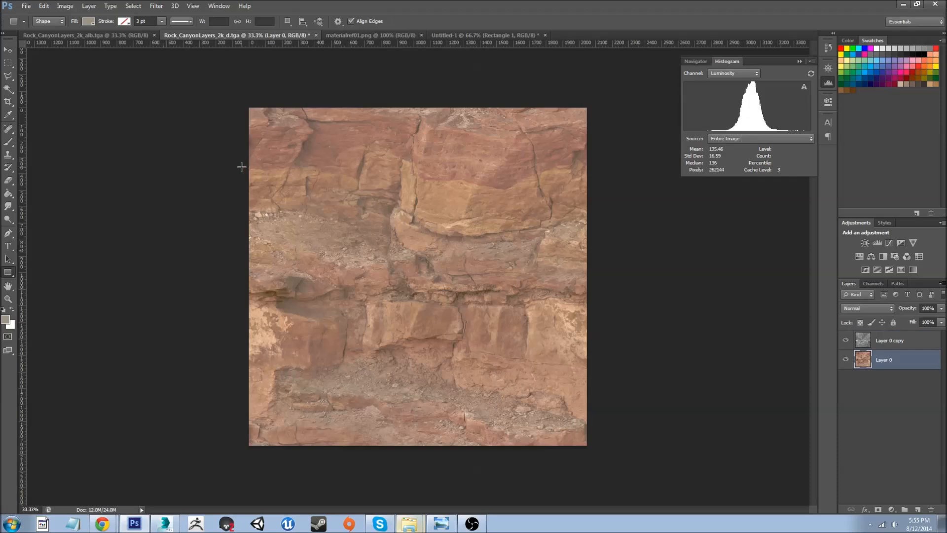
mouse_move(246, 191)
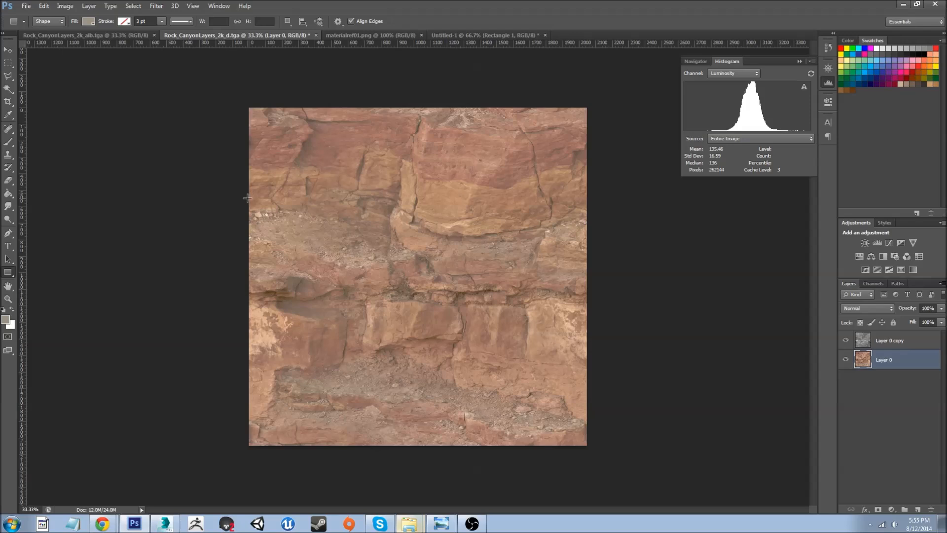
mouse_move(244, 205)
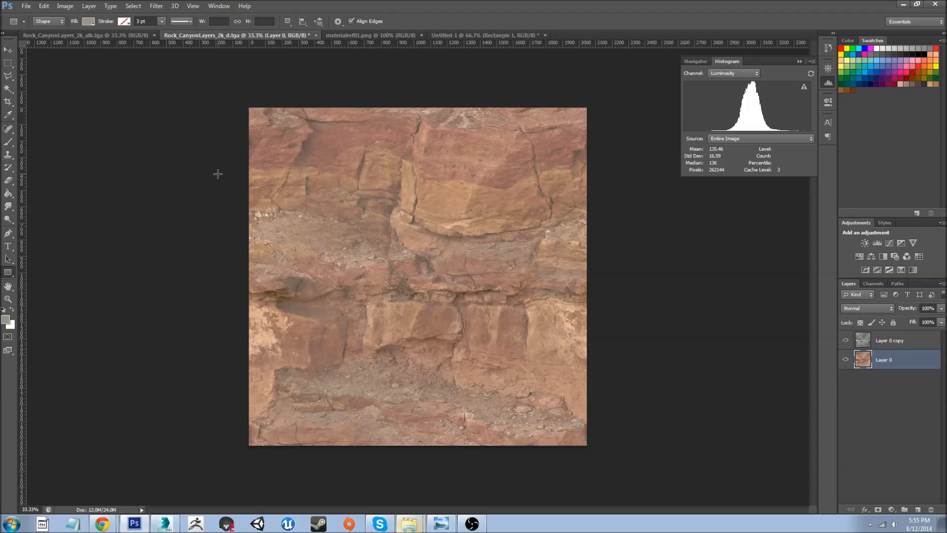
mouse_move(217, 192)
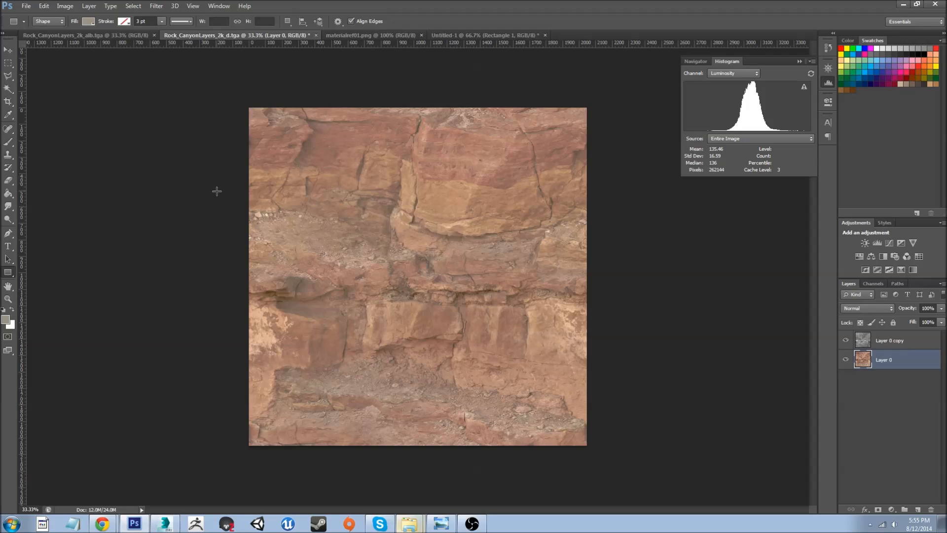
mouse_move(213, 208)
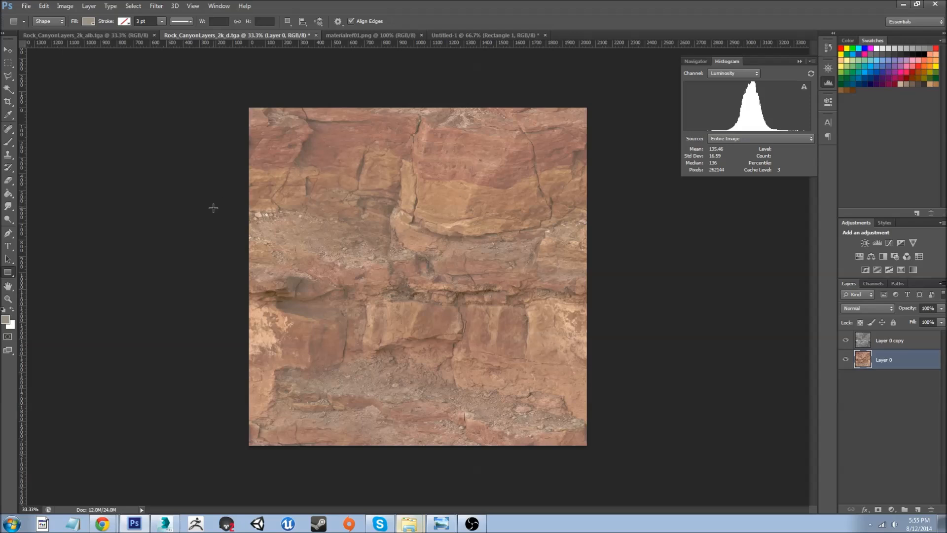
mouse_move(253, 78)
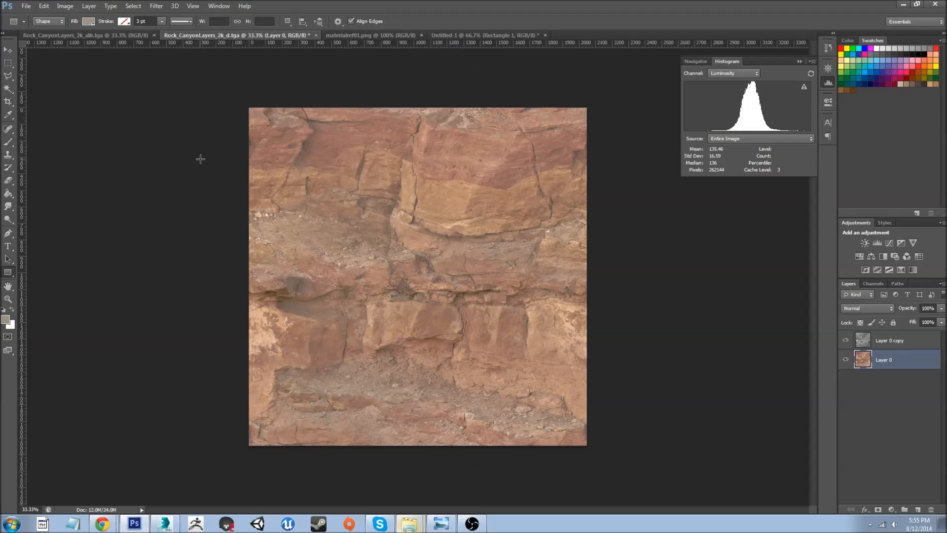
mouse_move(130, 237)
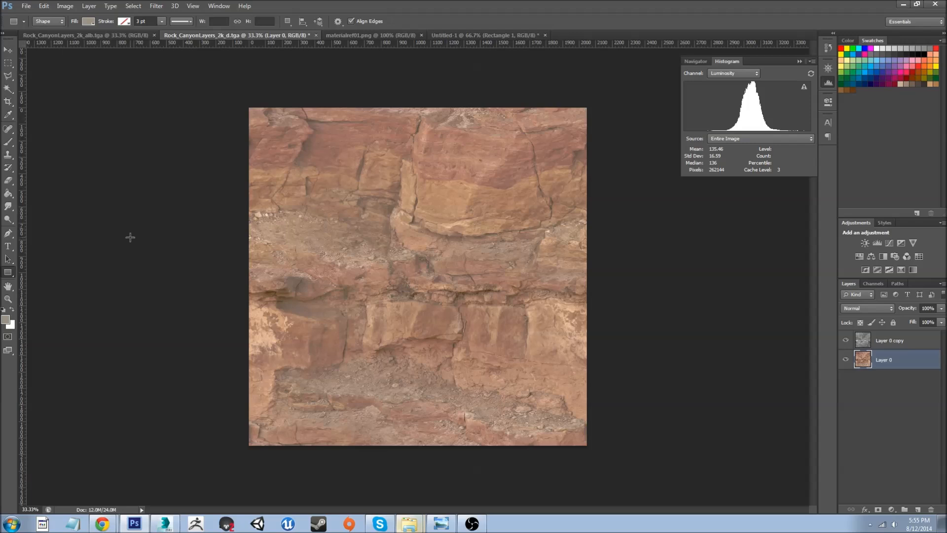
mouse_move(131, 238)
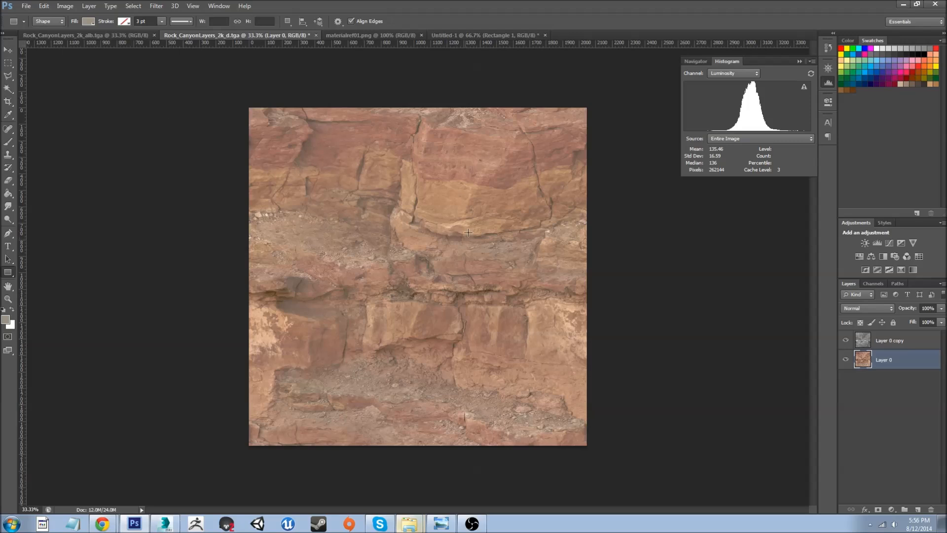
mouse_move(240, 210)
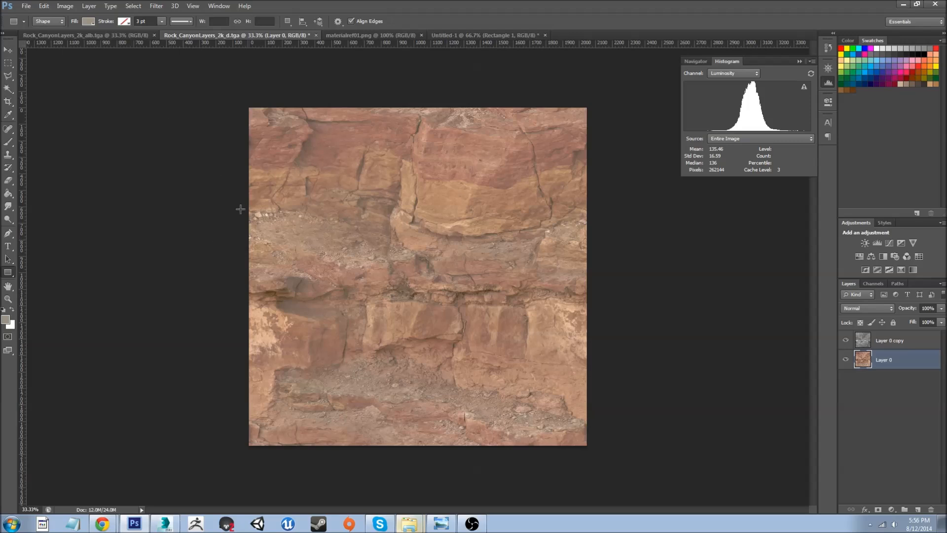
mouse_move(161, 104)
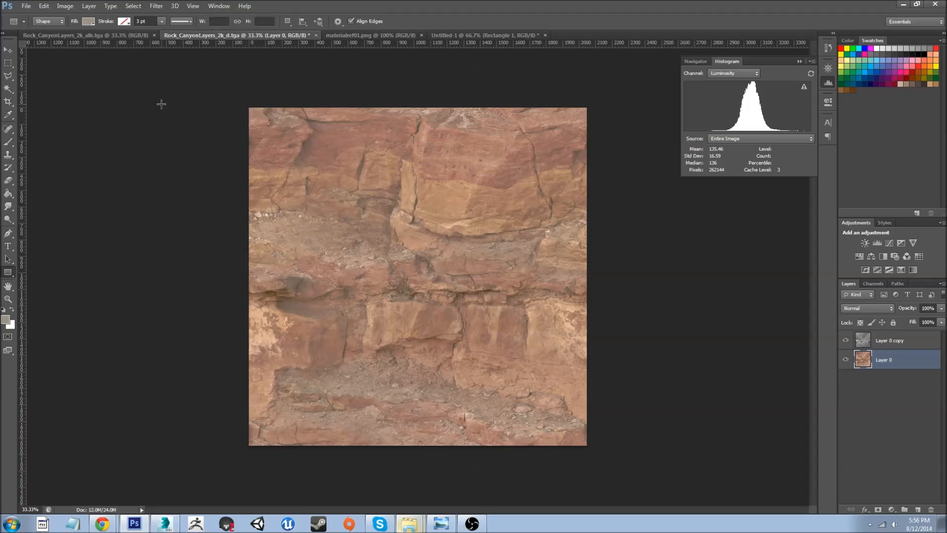
mouse_move(246, 119)
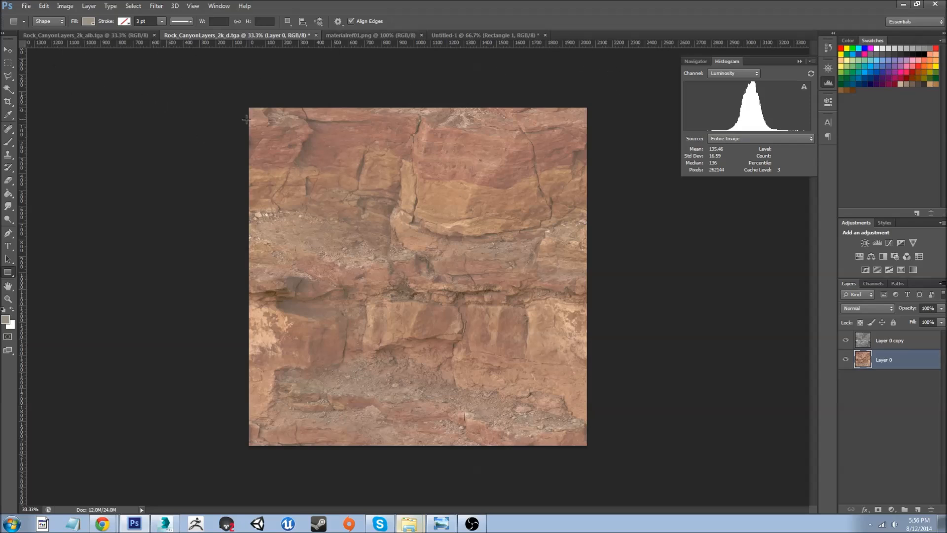
mouse_move(223, 101)
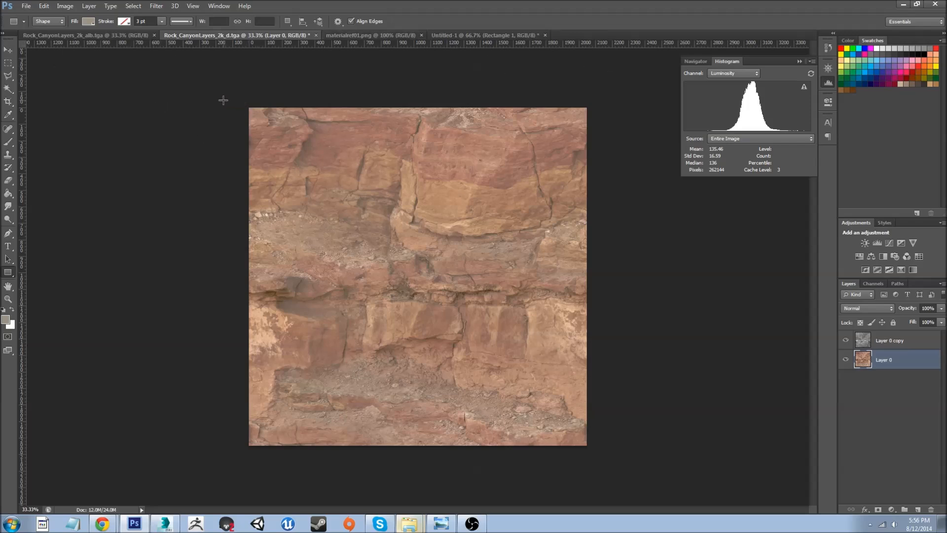
mouse_move(174, 104)
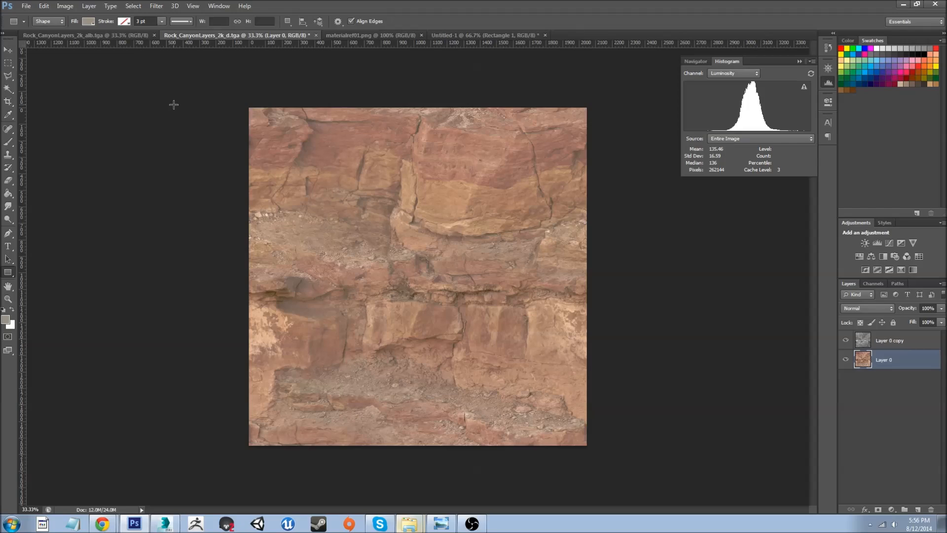